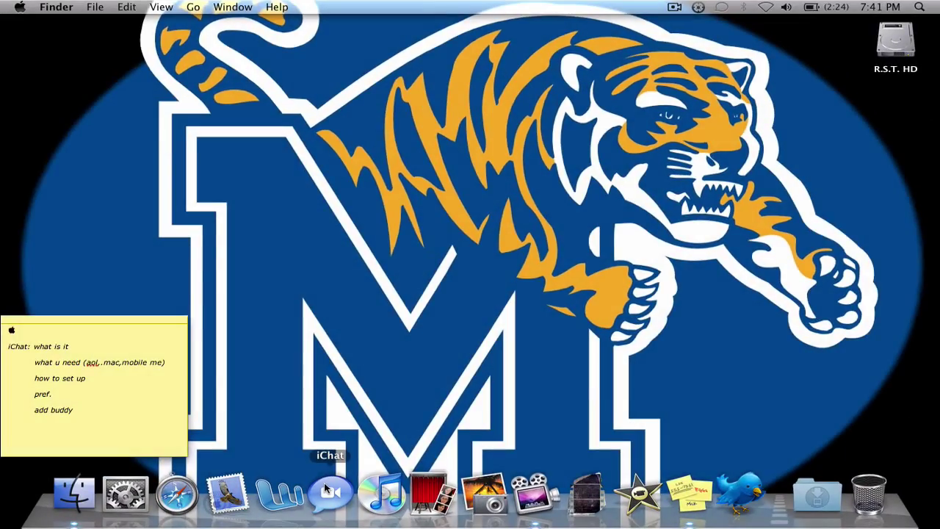
Launch iChat from the Dock and open its Preferences at the Accounts pane
{"action": "left_click", "coordinate": [329, 496]}
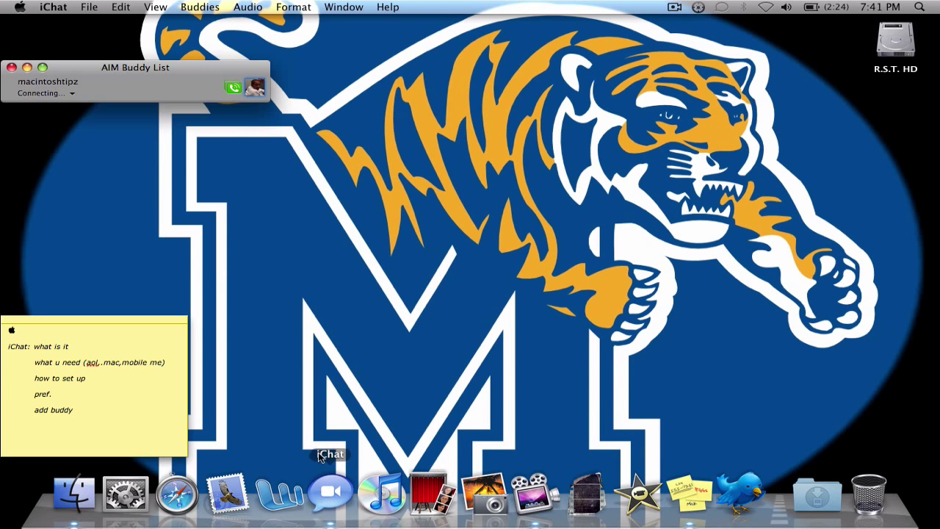
{"action": "left_click", "coordinate": [53, 6]}
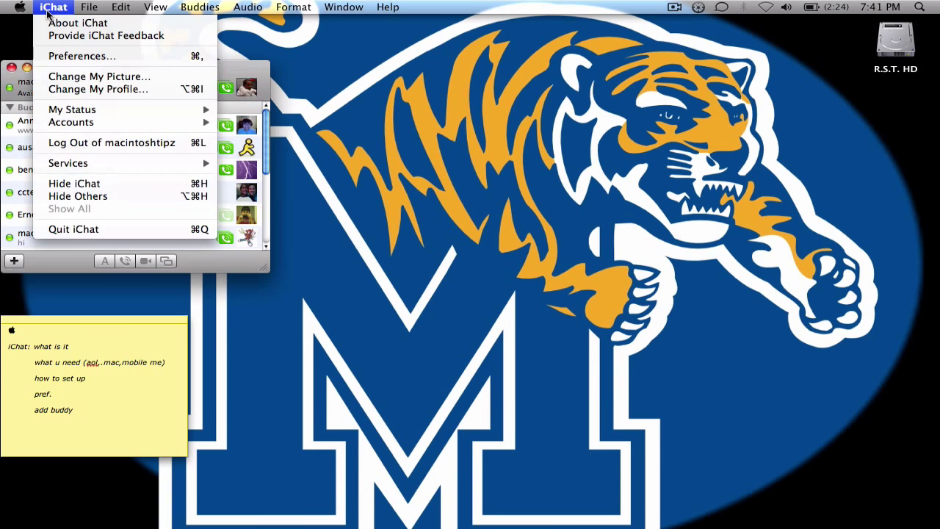
{"action": "left_click", "coordinate": [72, 122]}
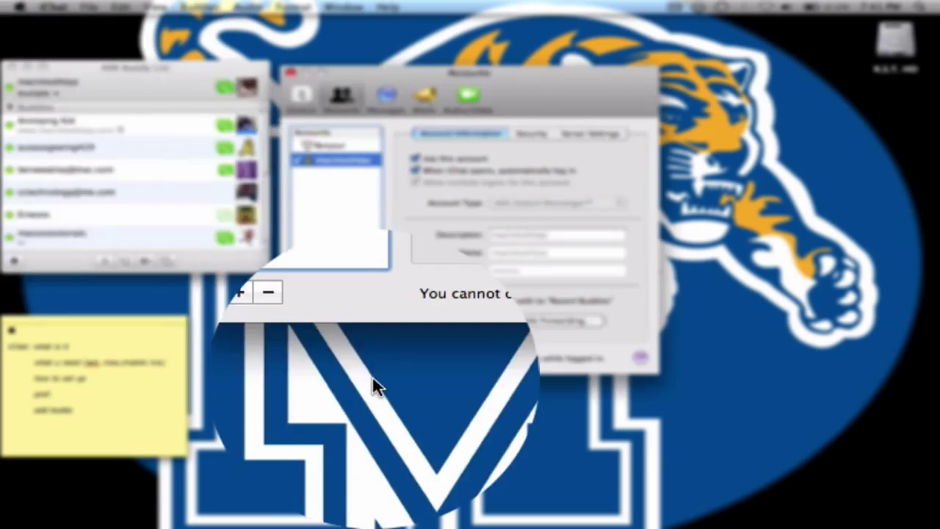
Add a new AIM account, entering its screen name and password, and finish with Done
{"action": "left_click", "coordinate": [238, 292]}
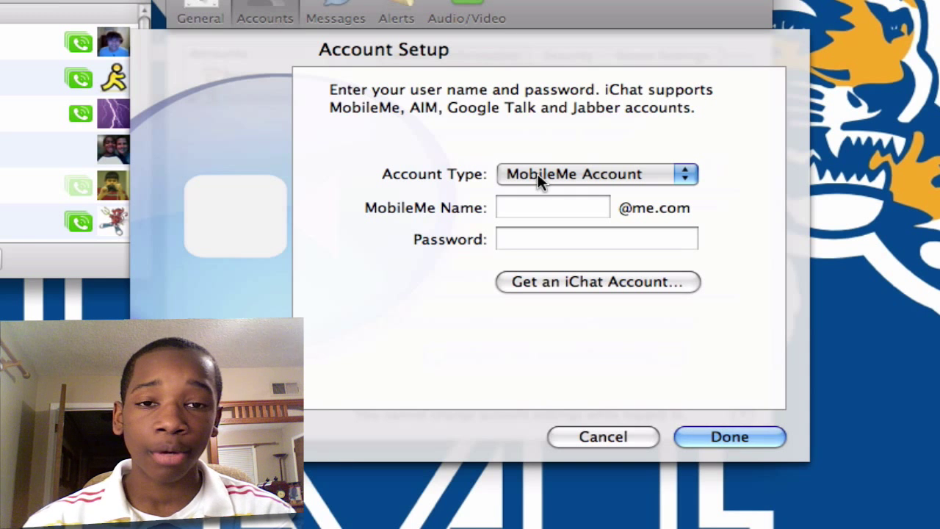
{"action": "mouse_move", "coordinate": [553, 188]}
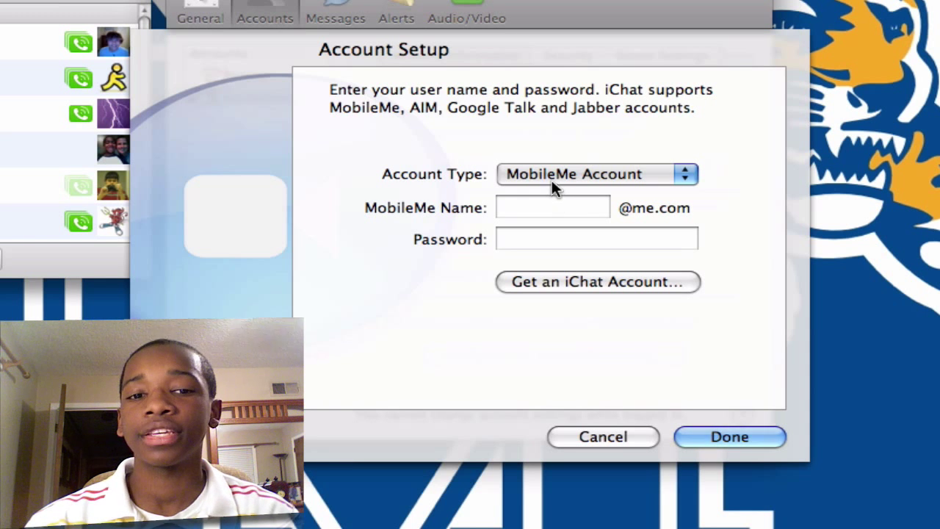
{"action": "left_click", "coordinate": [597, 174]}
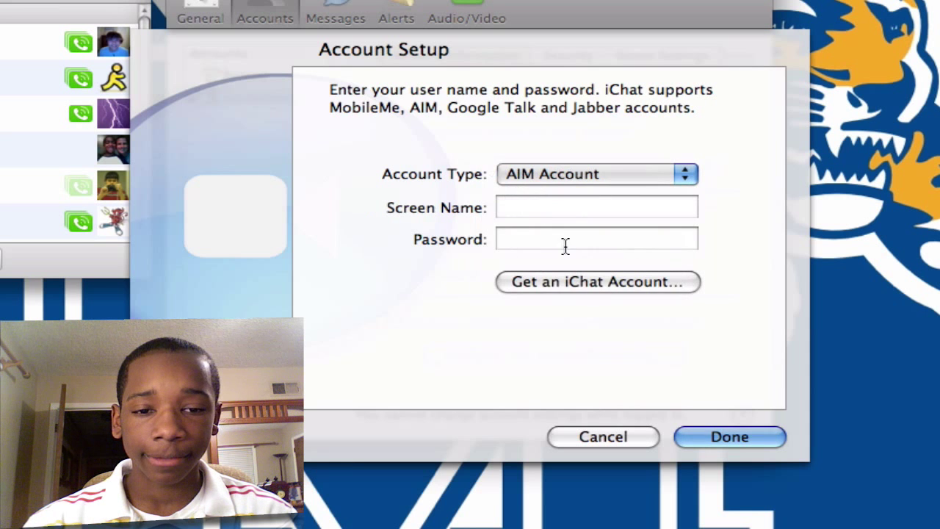
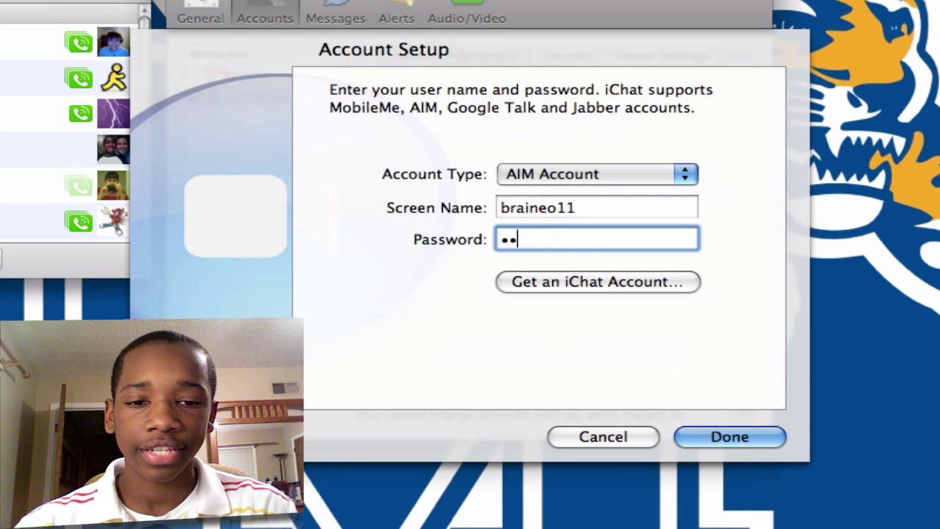
{"action": "left_click", "coordinate": [728, 437]}
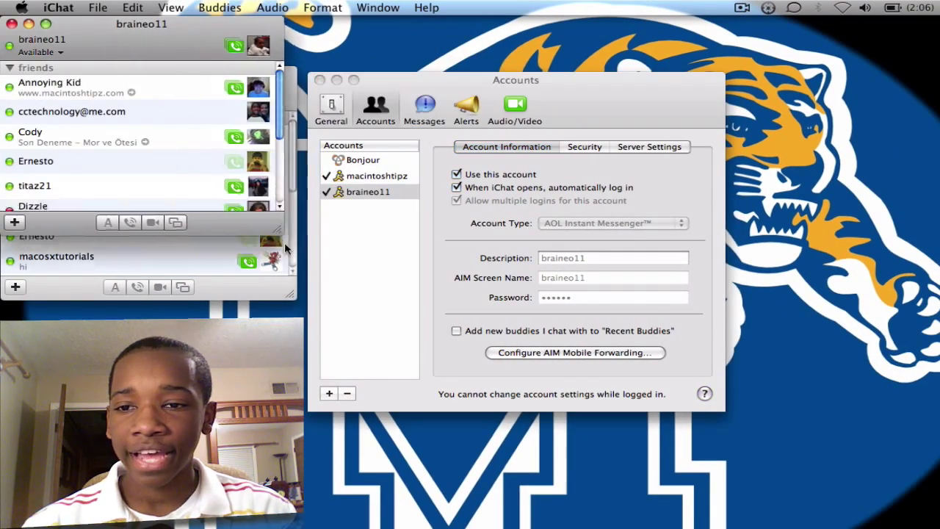
Select the newly added AIM account in the Accounts list and delete it
{"action": "scroll", "scroll_direction": "down", "scroll_amount": 3}
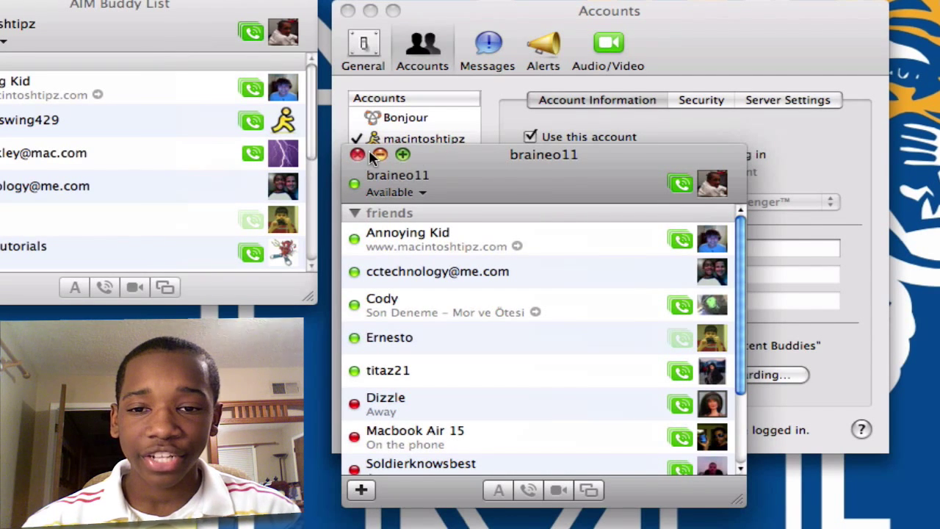
{"action": "left_click", "coordinate": [412, 160]}
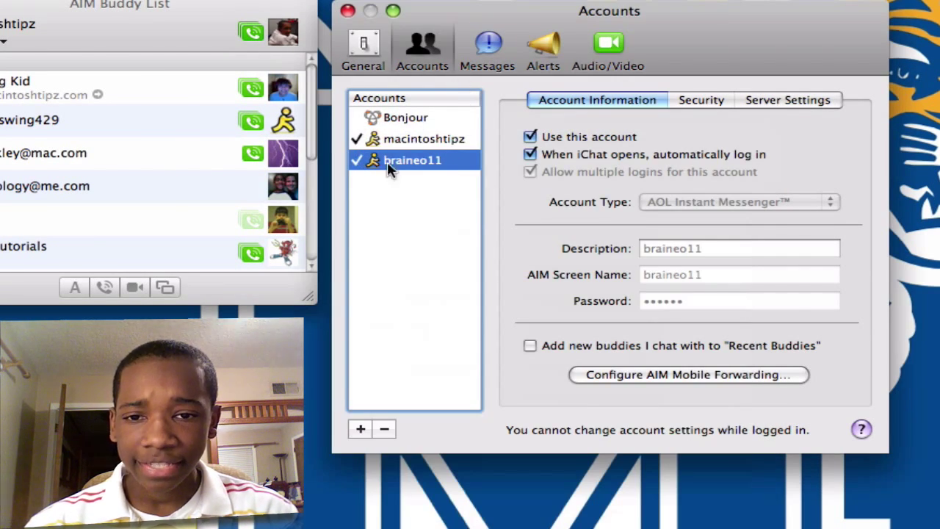
{"action": "mouse_move", "coordinate": [309, 27]}
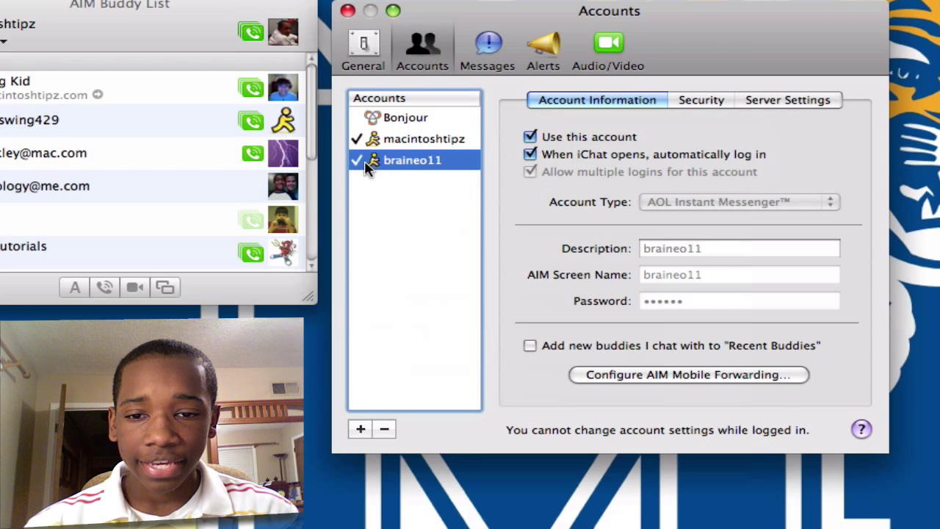
{"action": "mouse_move", "coordinate": [385, 429]}
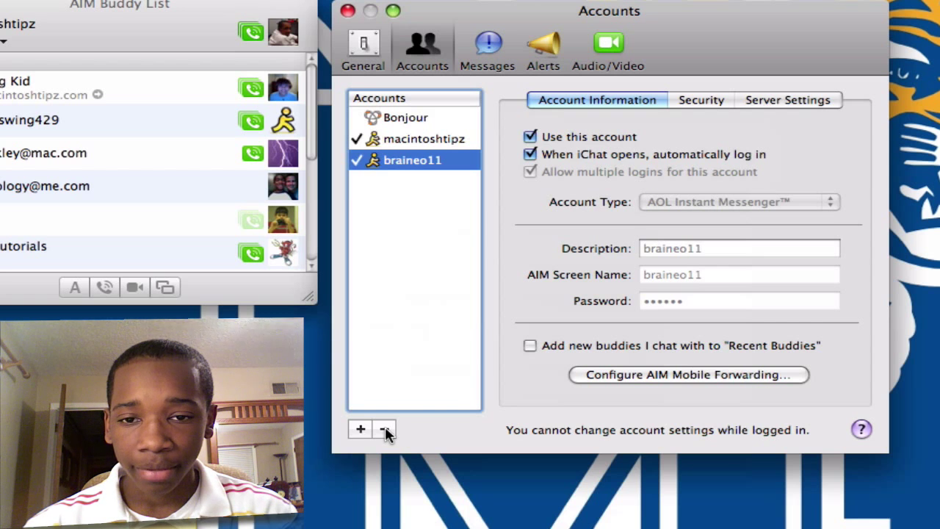
{"action": "left_click", "coordinate": [383, 429]}
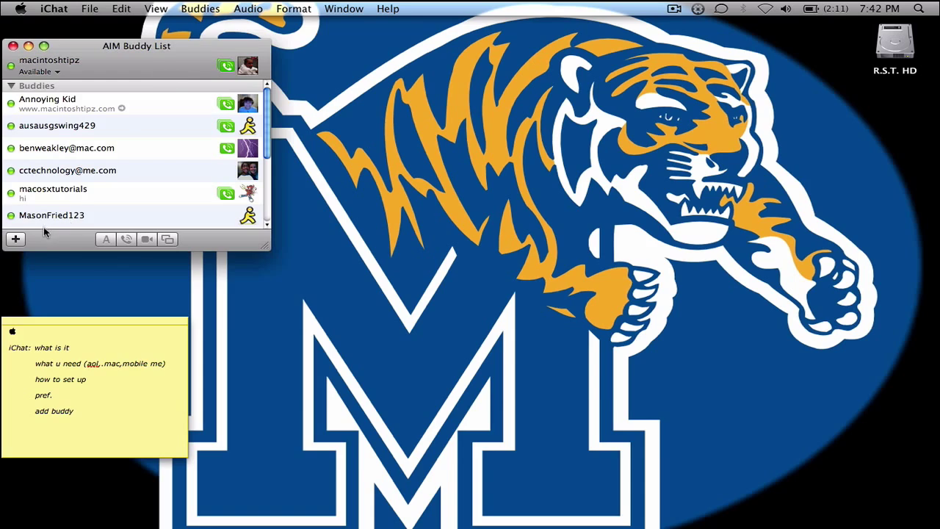
Start adding a new buddy from the Buddy List's + menu, keeping AIM as account type
{"action": "left_click", "coordinate": [15, 238]}
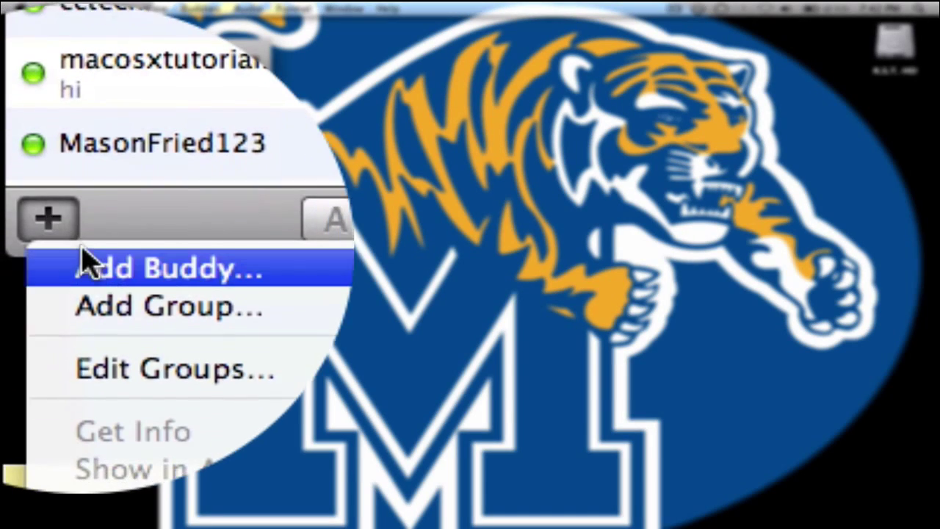
{"action": "left_click", "coordinate": [169, 267]}
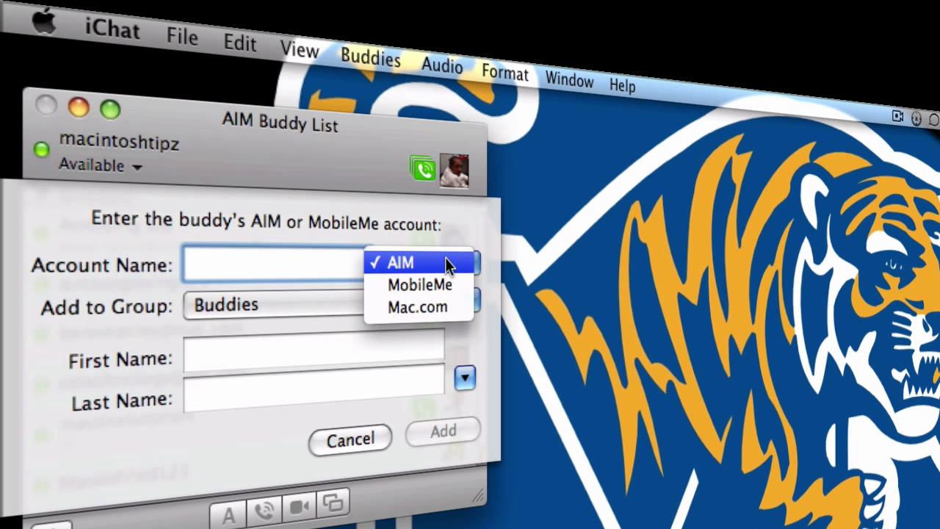
{"action": "left_click", "coordinate": [399, 263]}
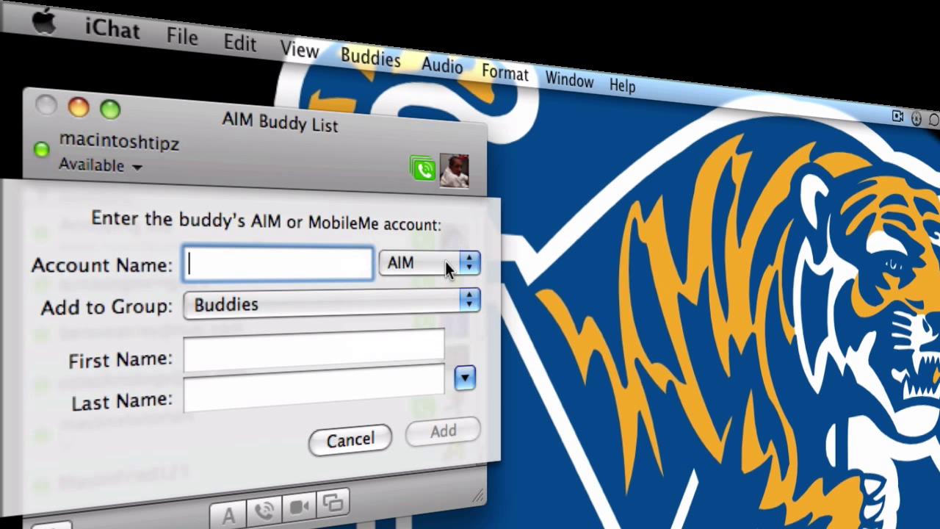
Enter account name campwise05 with first name Camp and add the buddy
{"action": "type", "text": "chucknorrisjr201"}
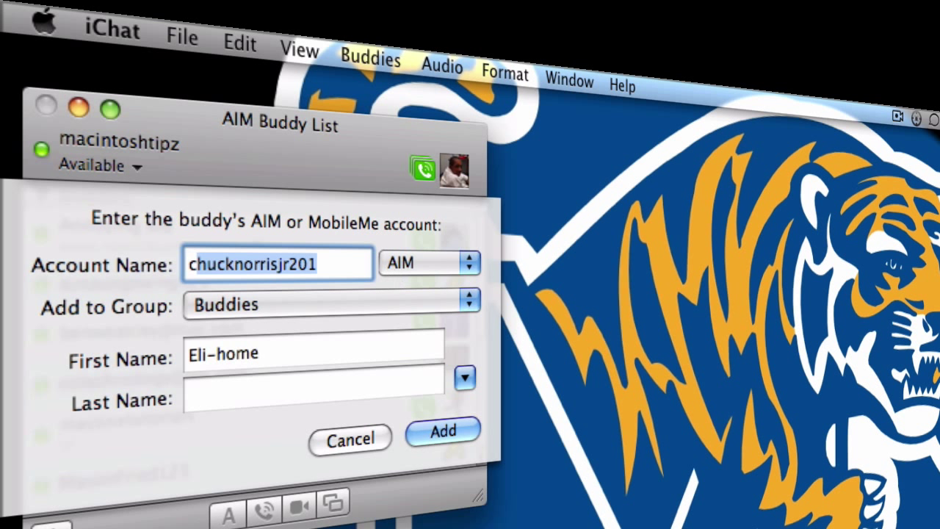
{"action": "type", "text": "campwise"}
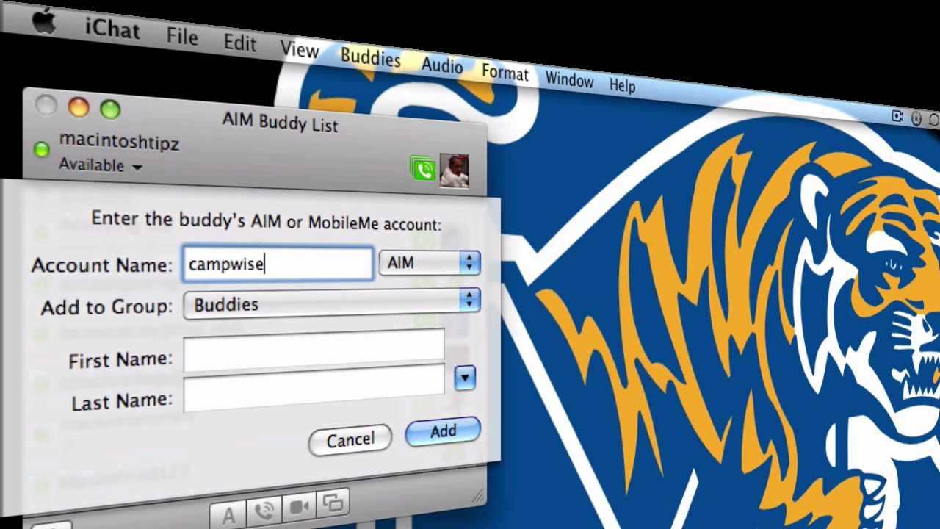
{"action": "type", "text": "05"}
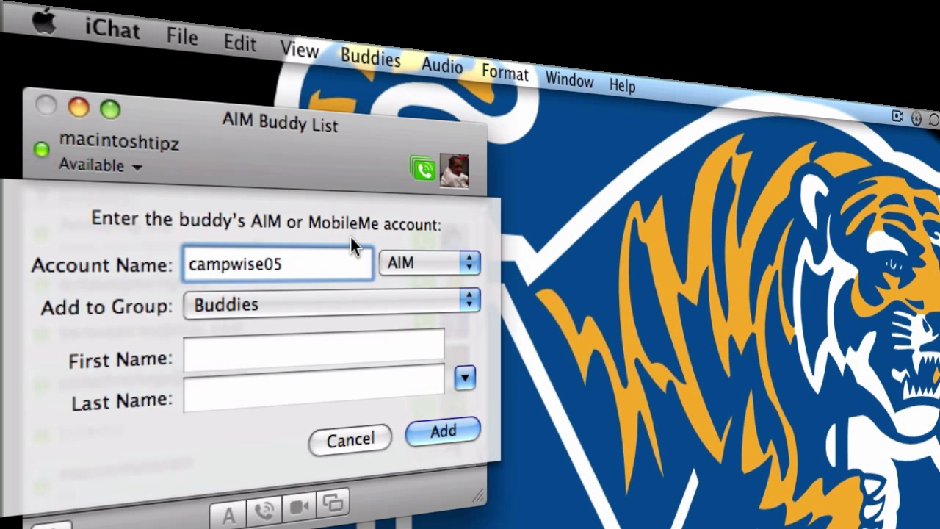
{"action": "left_click", "coordinate": [312, 358]}
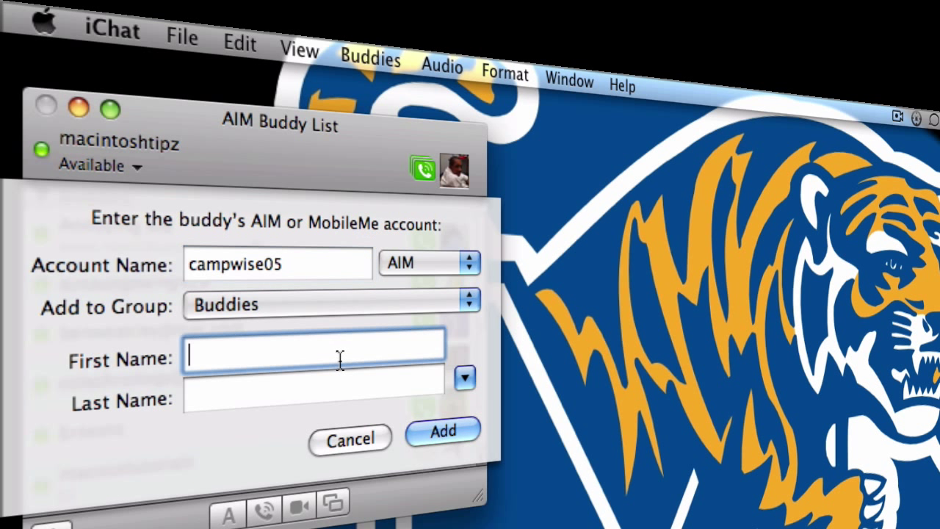
{"action": "type", "text": "Campwise05"}
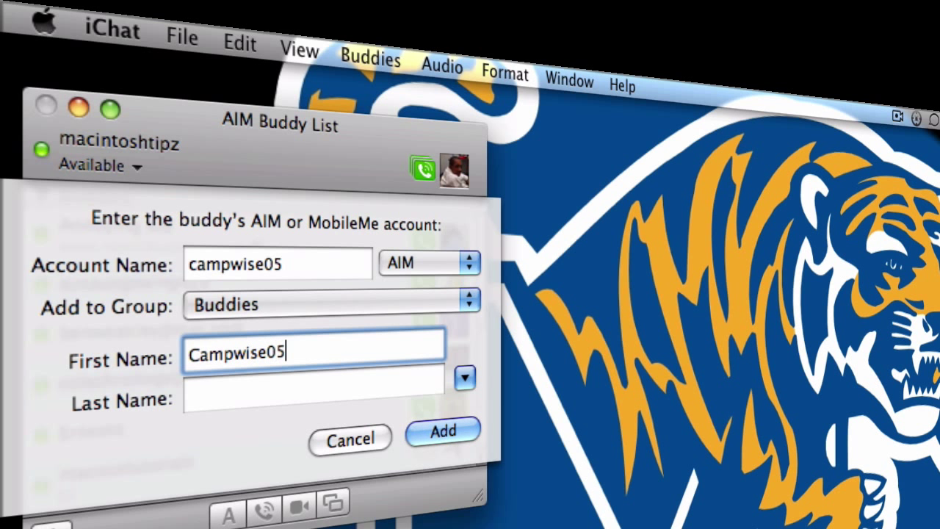
{"action": "left_click", "coordinate": [442, 429]}
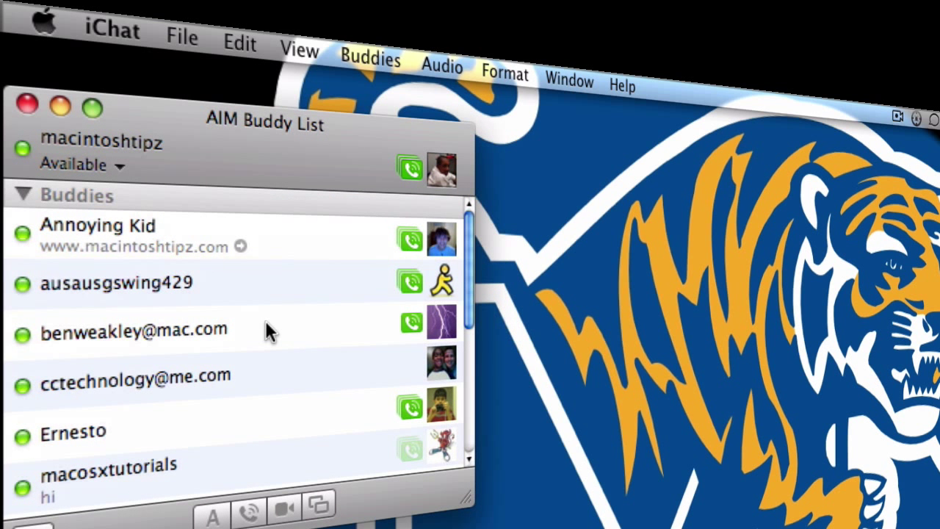
{"action": "scroll", "scroll_direction": "down", "scroll_amount": 3}
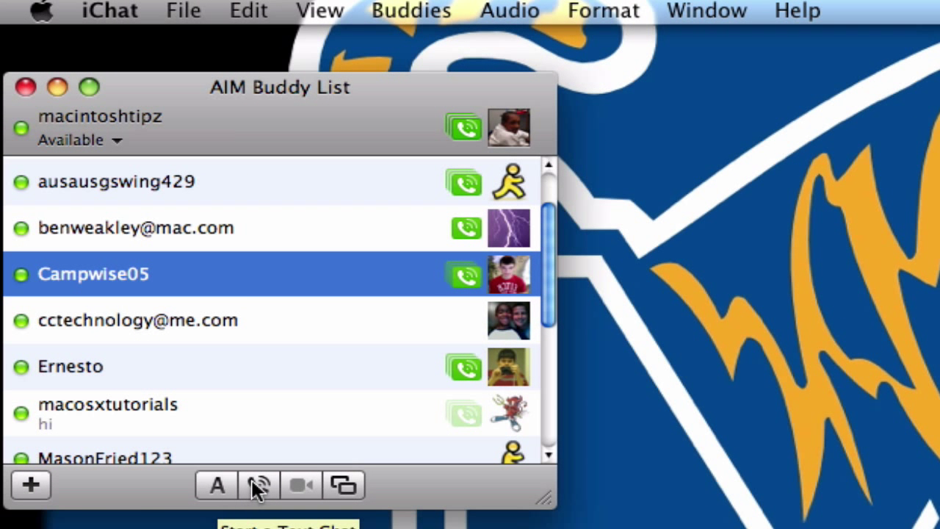
{"action": "mouse_move", "coordinate": [344, 484]}
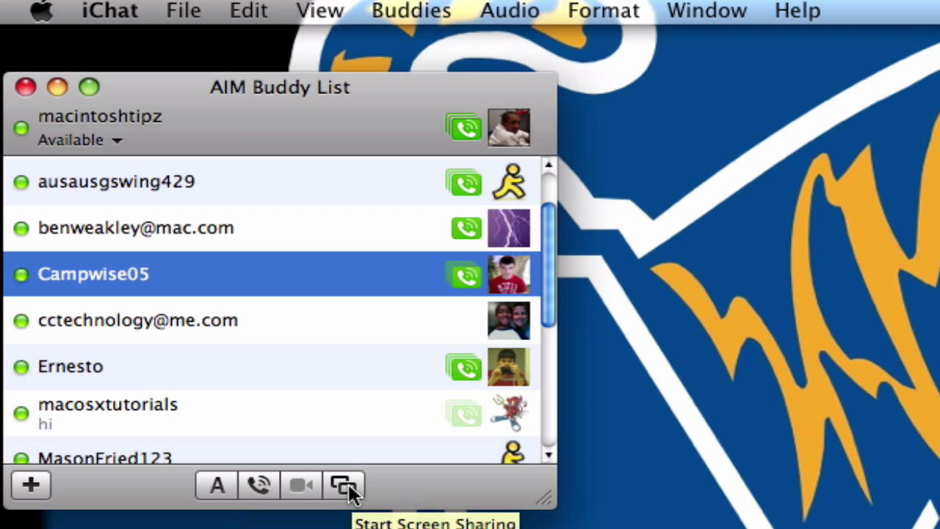
{"action": "mouse_move", "coordinate": [379, 364]}
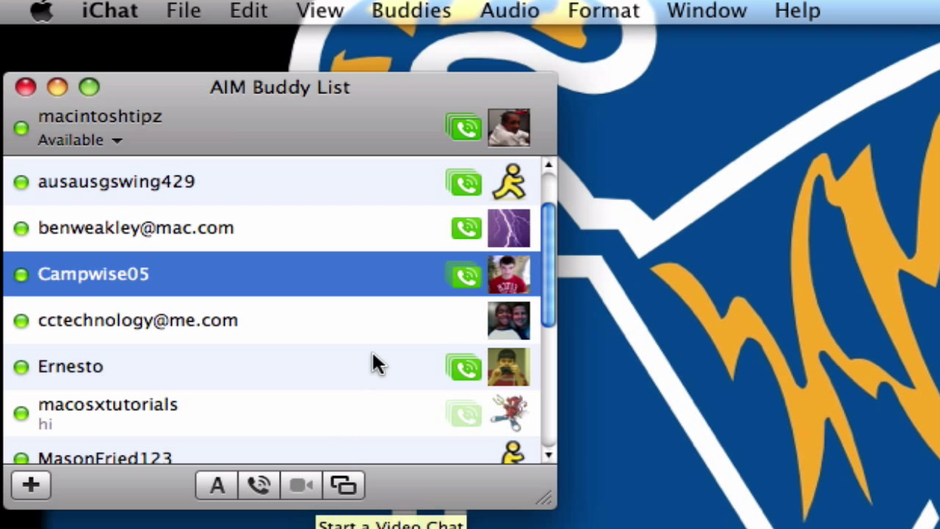
{"action": "mouse_move", "coordinate": [467, 287]}
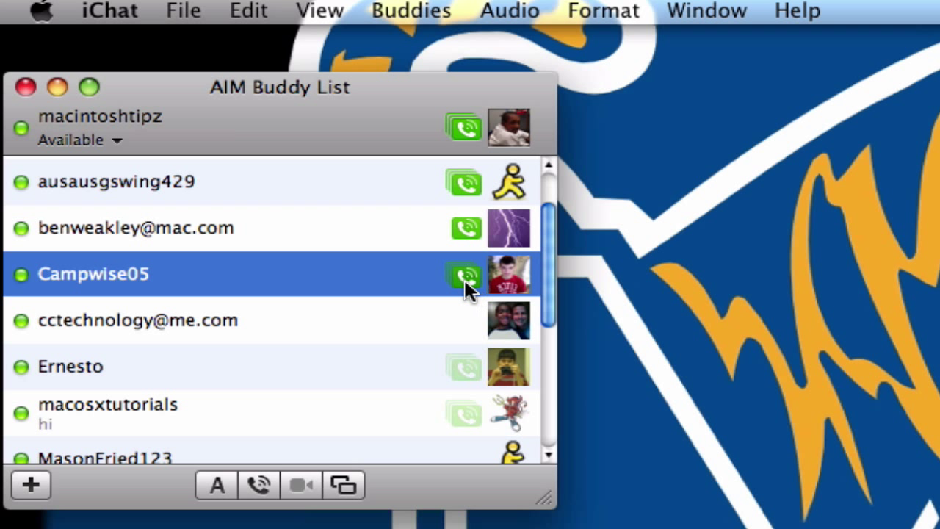
{"action": "mouse_move", "coordinate": [470, 282]}
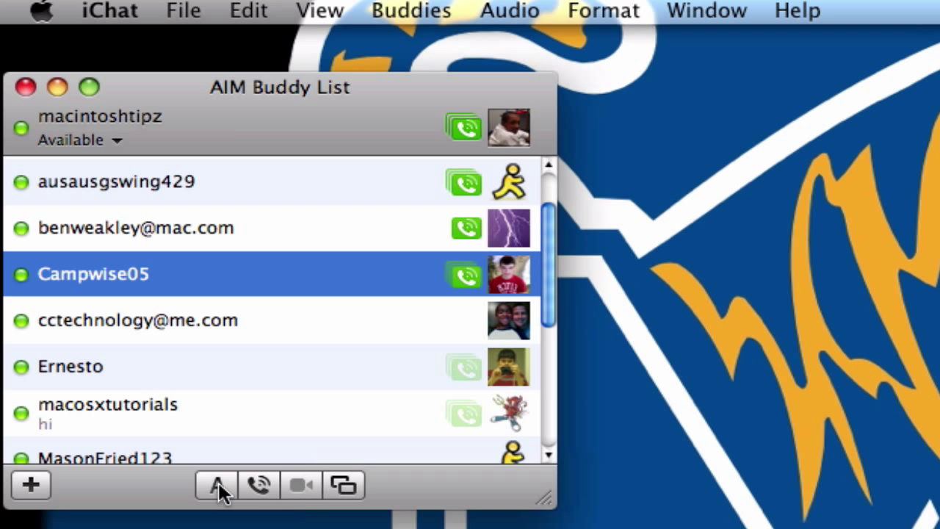
{"action": "double_click", "coordinate": [94, 273]}
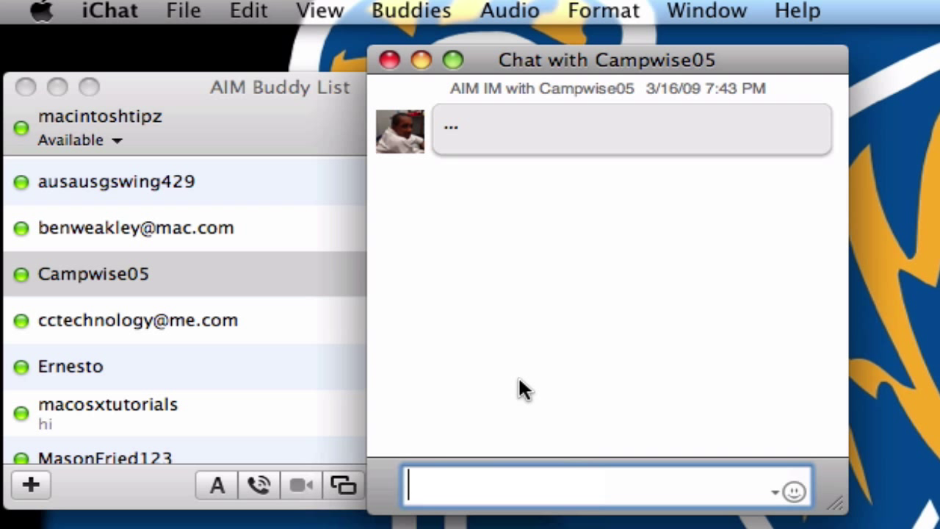
{"action": "type", "text": "hey"}
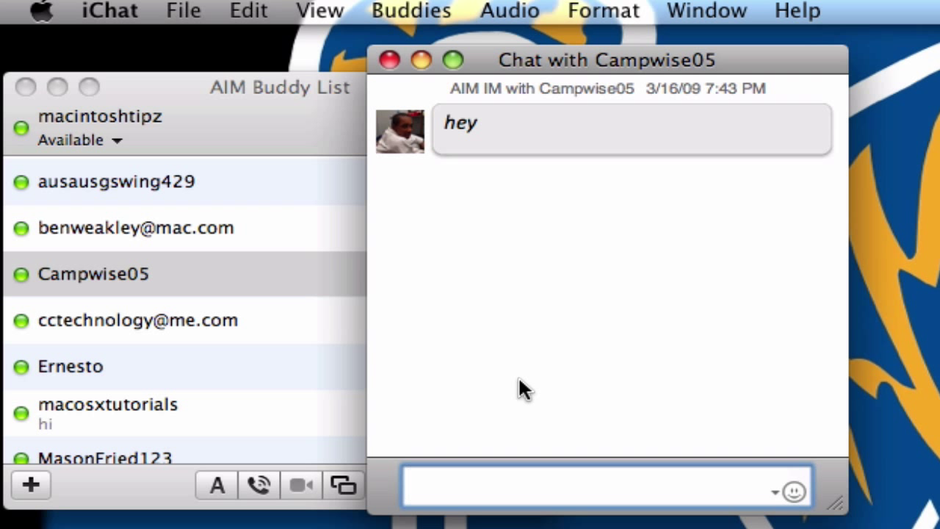
{"action": "type", "text": "what s"}
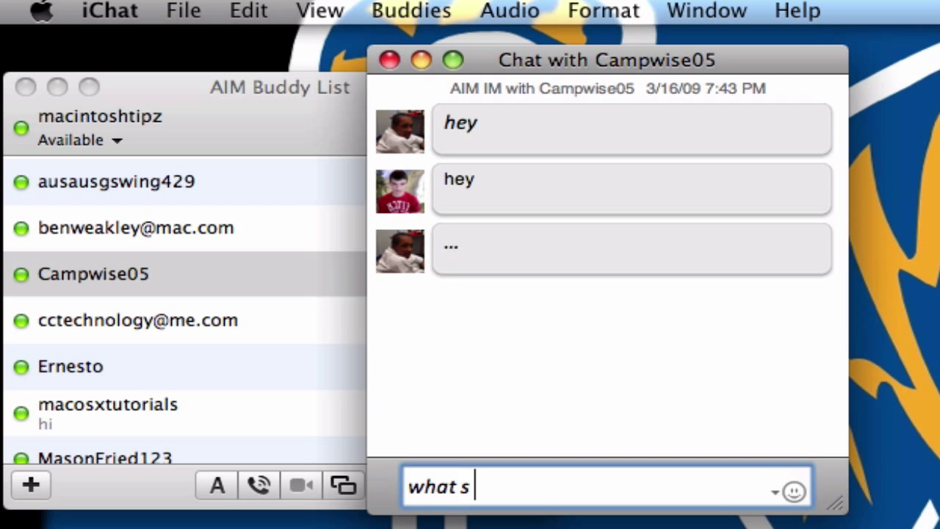
{"action": "type", "text": "up"}
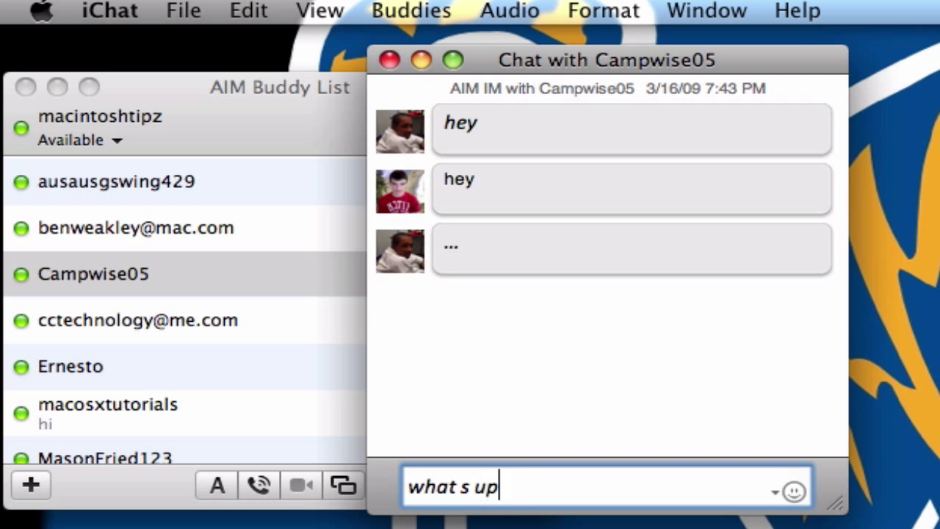
{"action": "key", "text": "Return"}
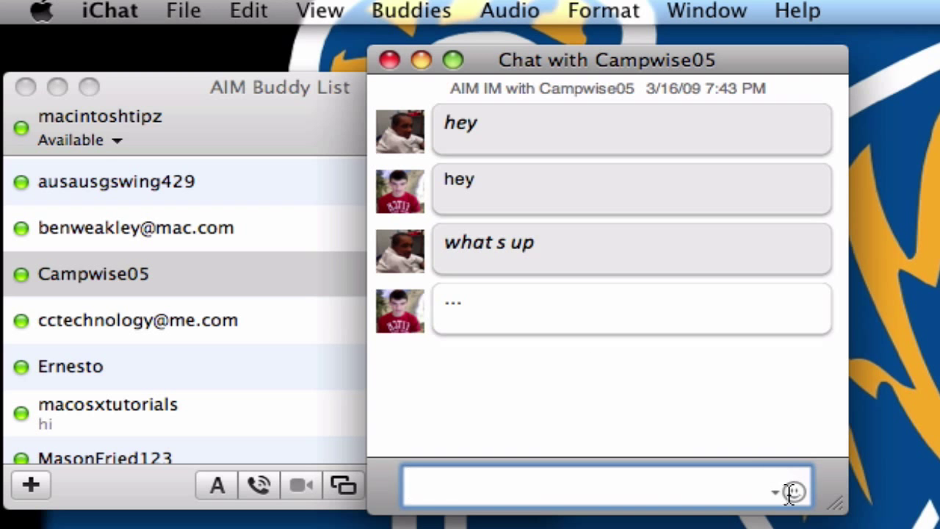
{"action": "left_click", "coordinate": [794, 491]}
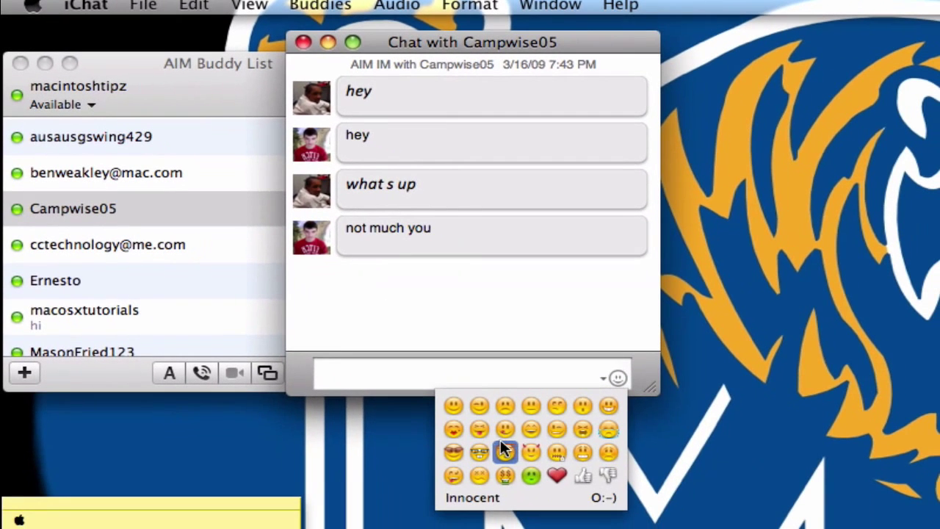
{"action": "mouse_move", "coordinate": [452, 406]}
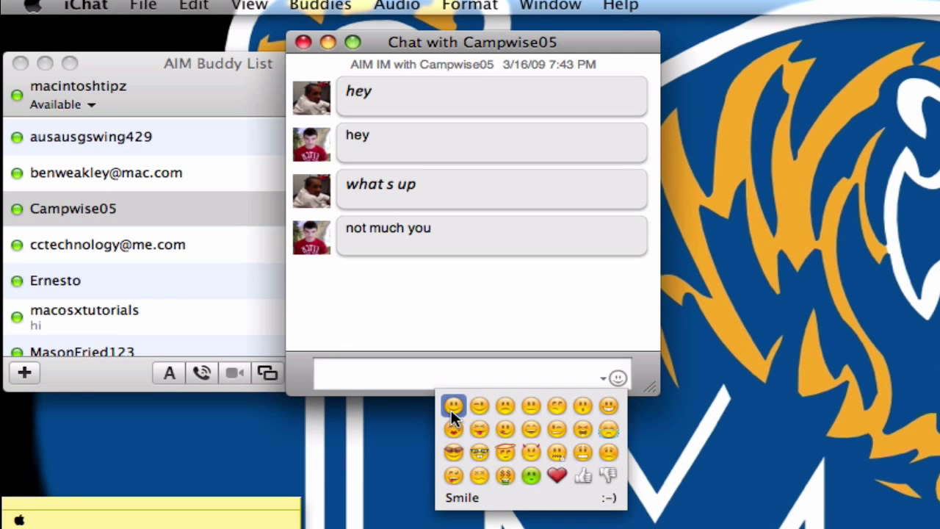
{"action": "left_click", "coordinate": [453, 406]}
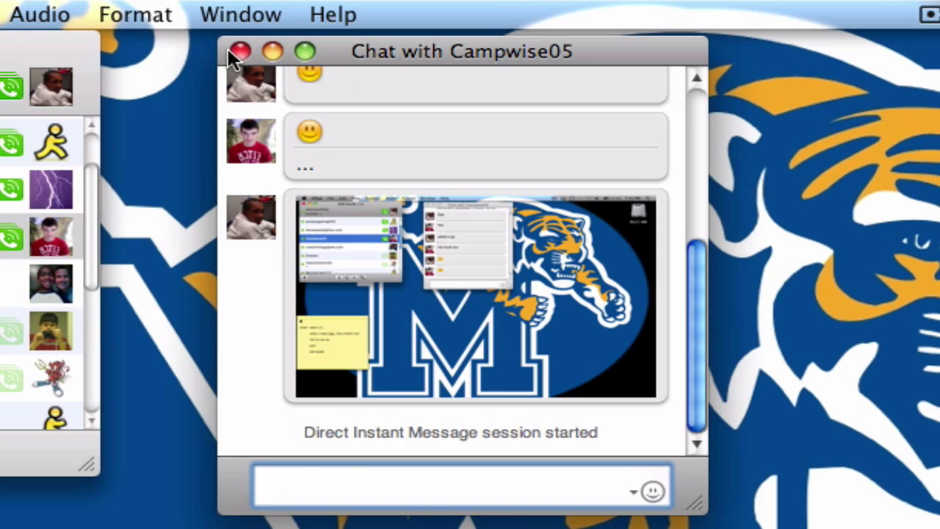
{"action": "left_click", "coordinate": [241, 50]}
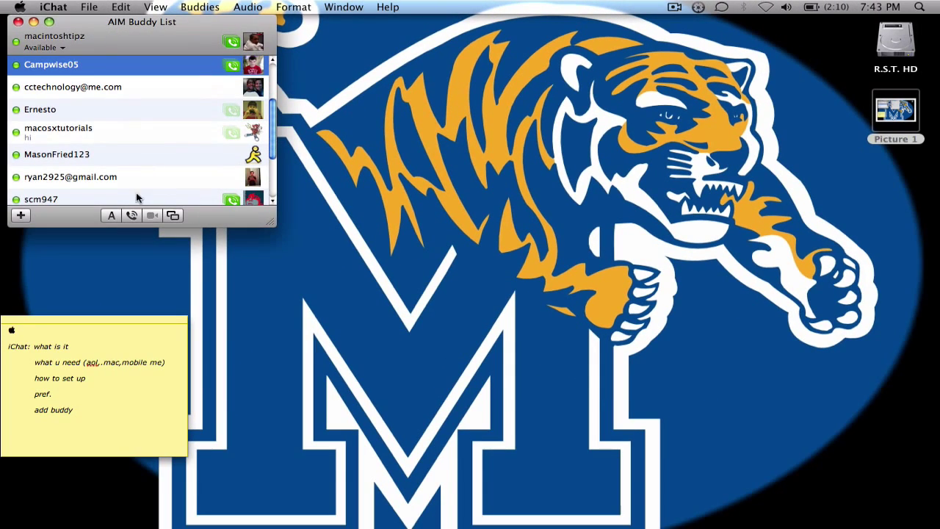
{"action": "mouse_move", "coordinate": [132, 214]}
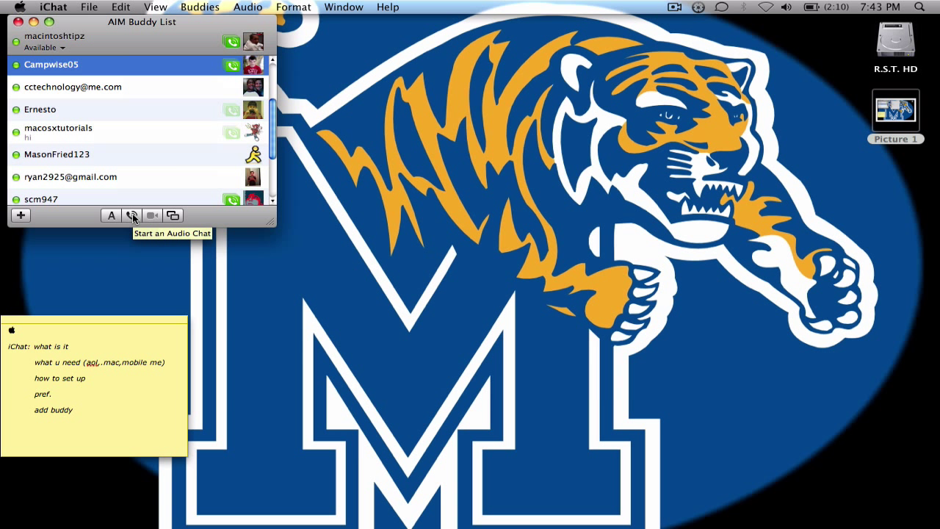
{"action": "mouse_move", "coordinate": [153, 214]}
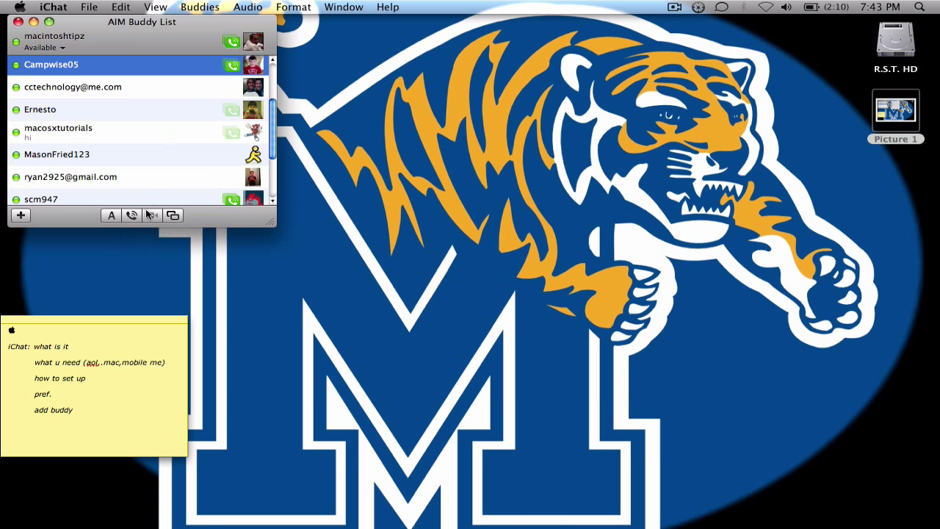
{"action": "left_click", "coordinate": [132, 215]}
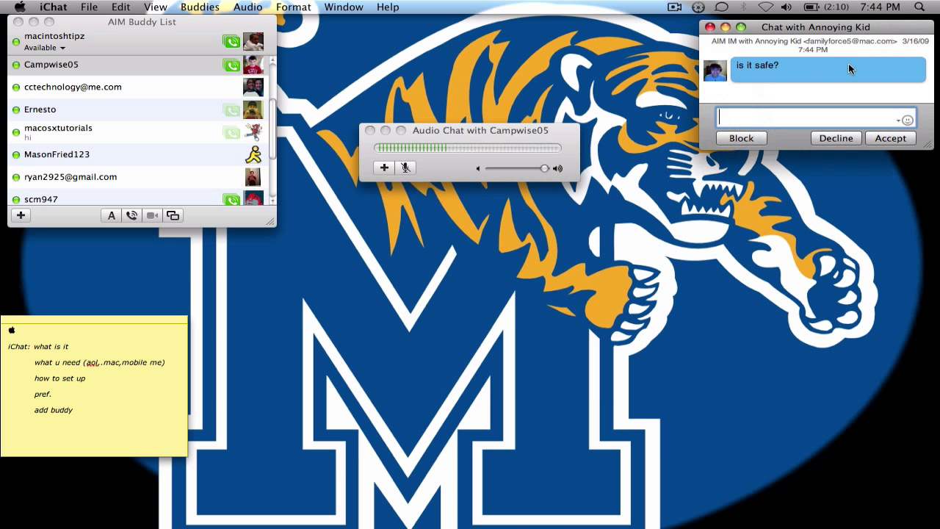
{"action": "type", "text": "im filming still"}
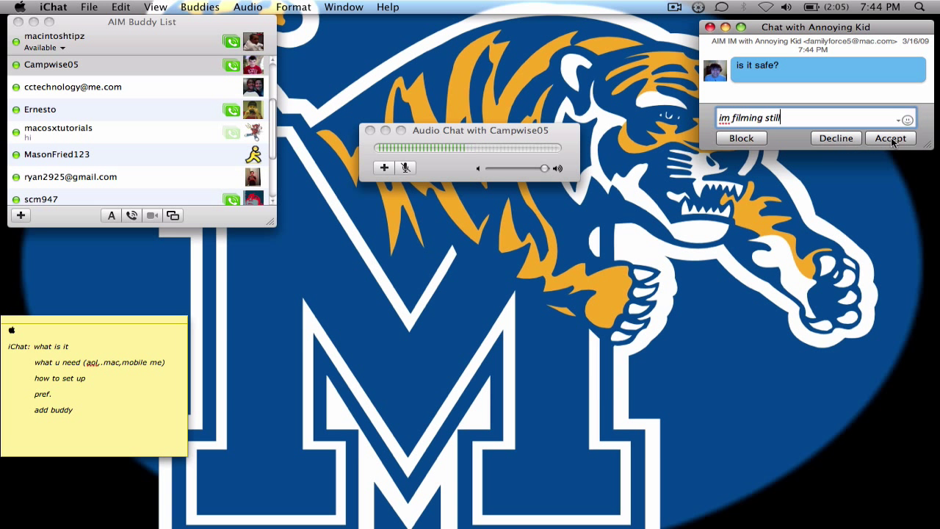
{"action": "key", "text": "Return"}
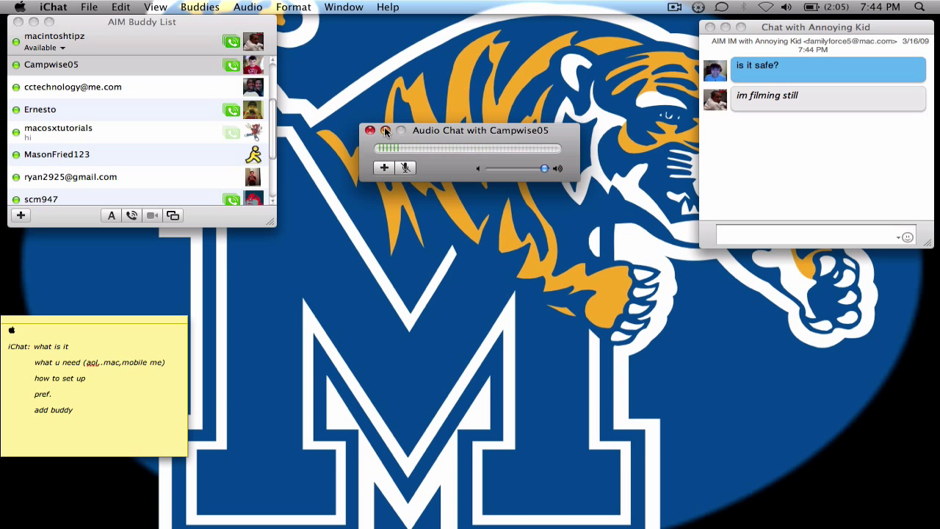
{"action": "left_click", "coordinate": [370, 130]}
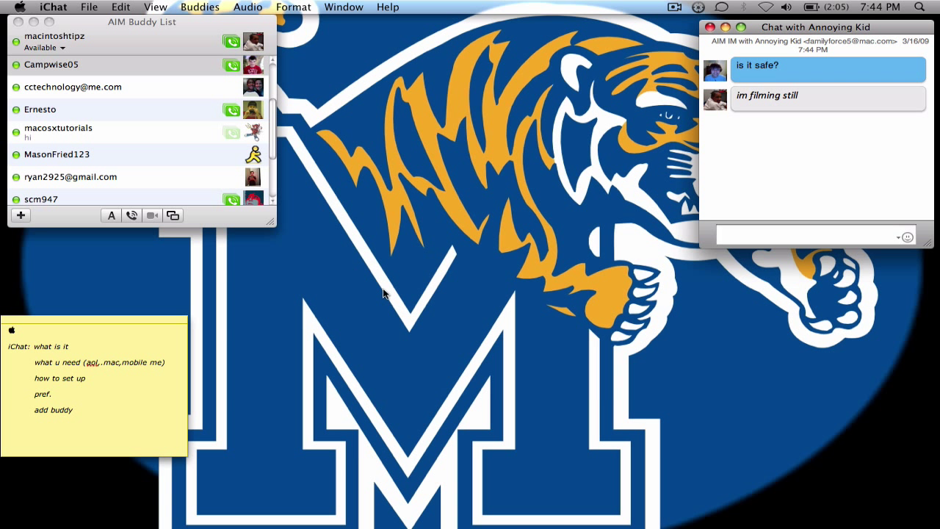
{"action": "mouse_move", "coordinate": [16, 200]}
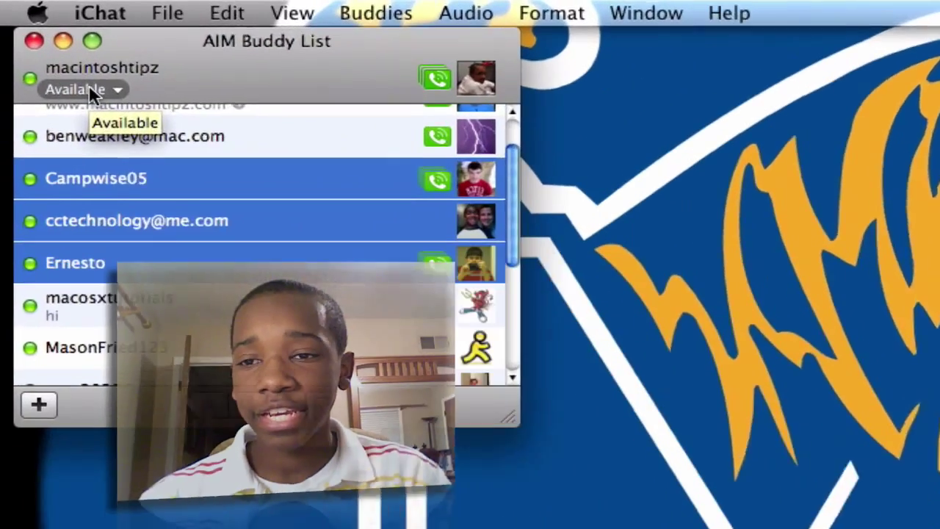
Set a custom available status 'im filiming', then reopen the status pop-up
{"action": "left_click", "coordinate": [76, 90]}
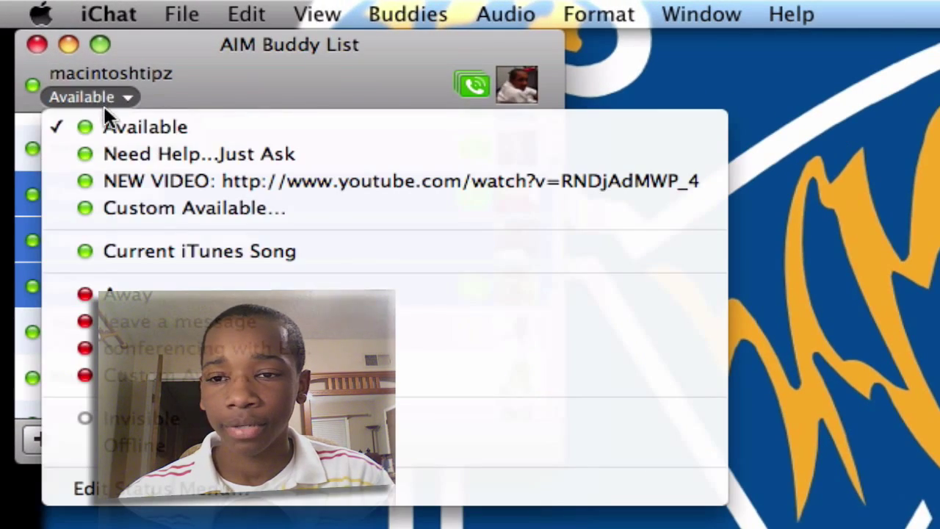
{"action": "mouse_move", "coordinate": [188, 232]}
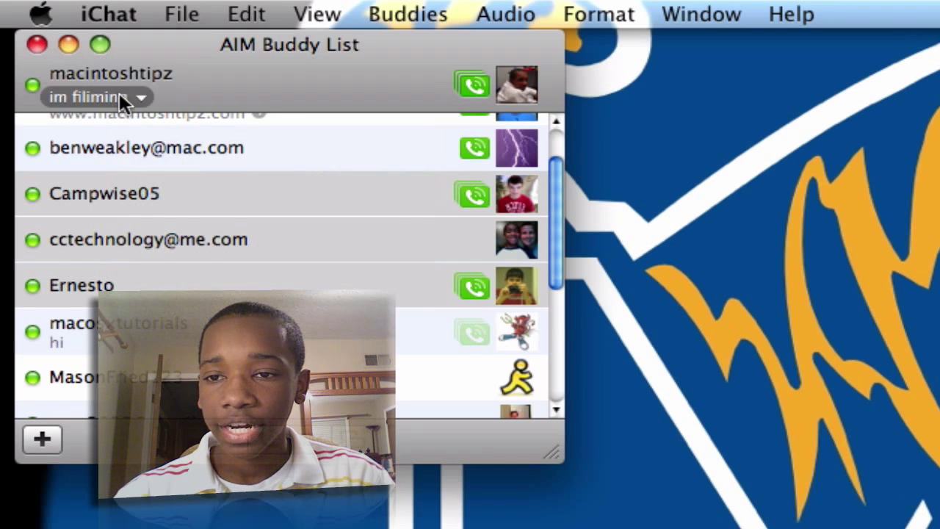
{"action": "left_click", "coordinate": [95, 97]}
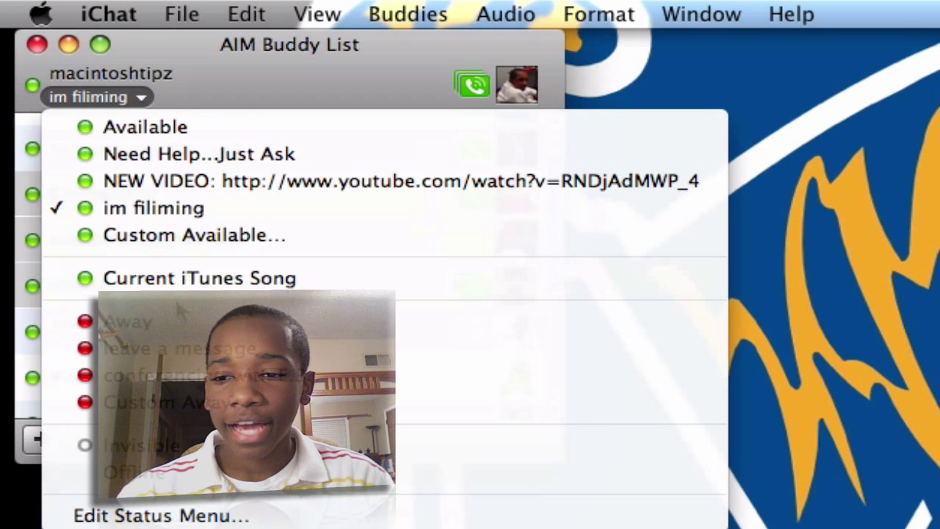
{"action": "mouse_move", "coordinate": [141, 444]}
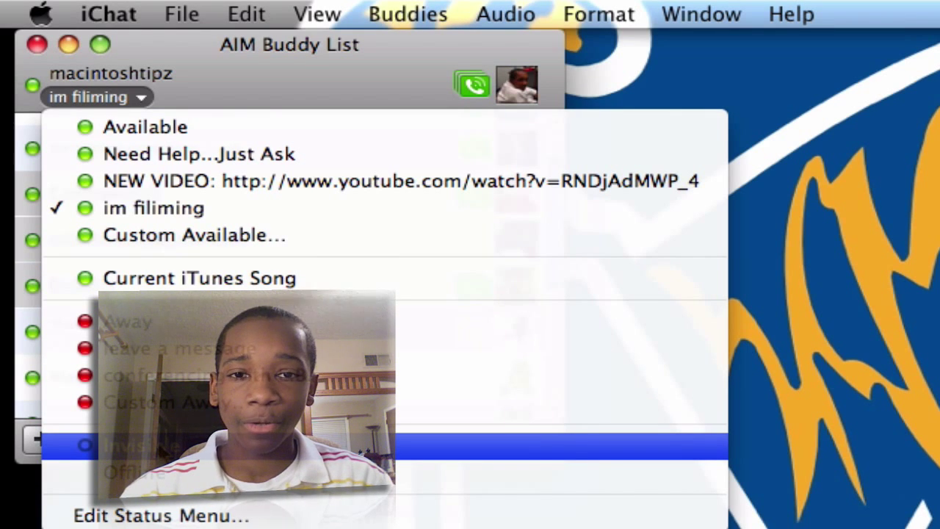
Choose Invisible as the status, then select Campwise05 in the buddy list
{"action": "left_click", "coordinate": [144, 444]}
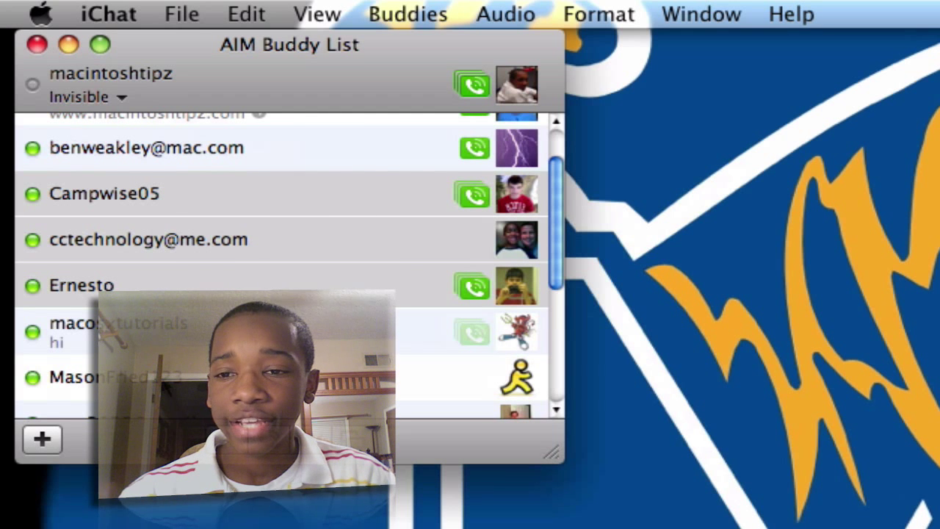
{"action": "left_click", "coordinate": [147, 147]}
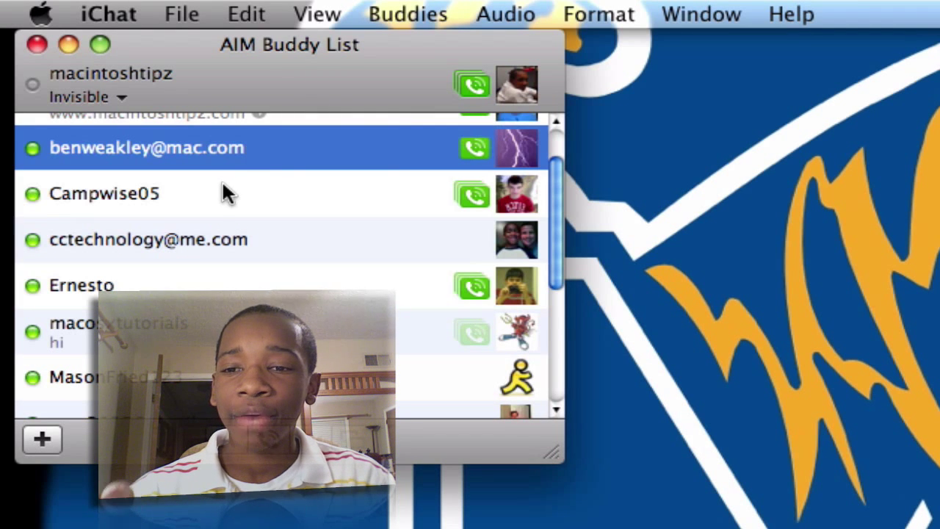
{"action": "left_click", "coordinate": [104, 194]}
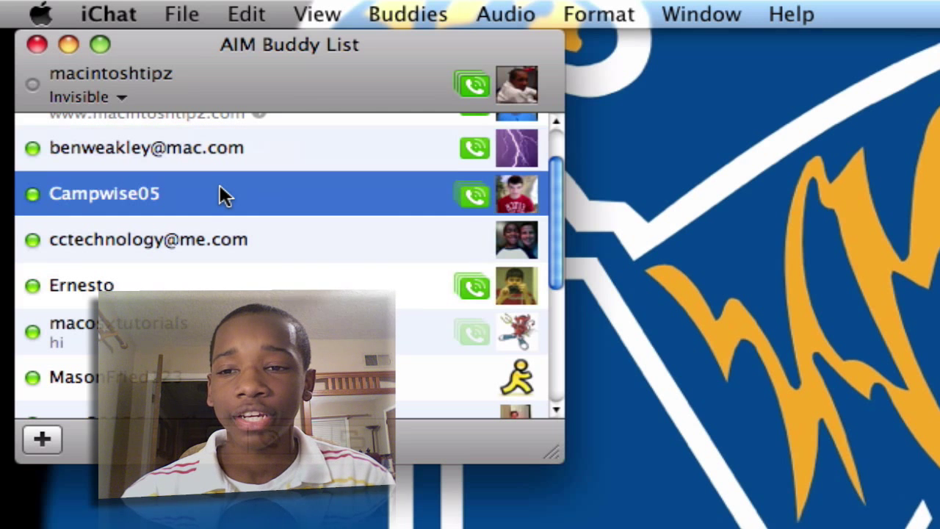
{"action": "double_click", "coordinate": [104, 193]}
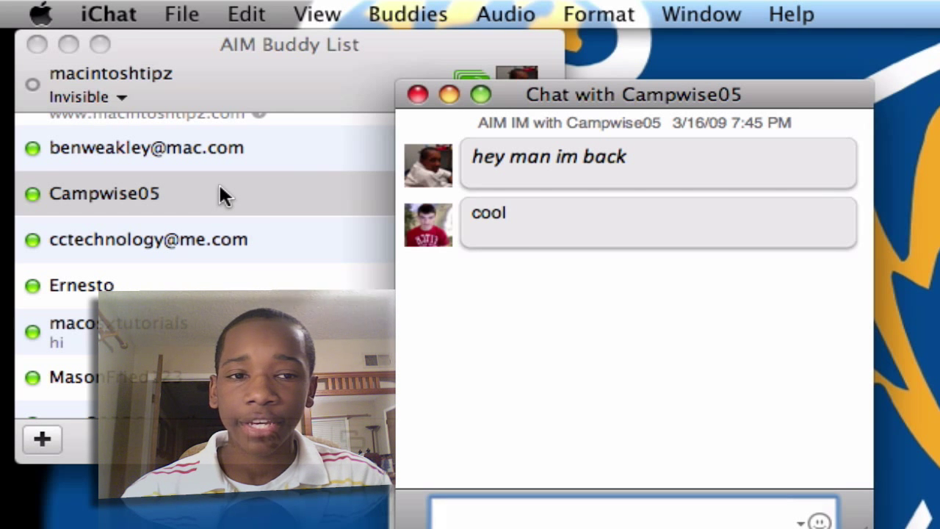
{"action": "mouse_move", "coordinate": [514, 360]}
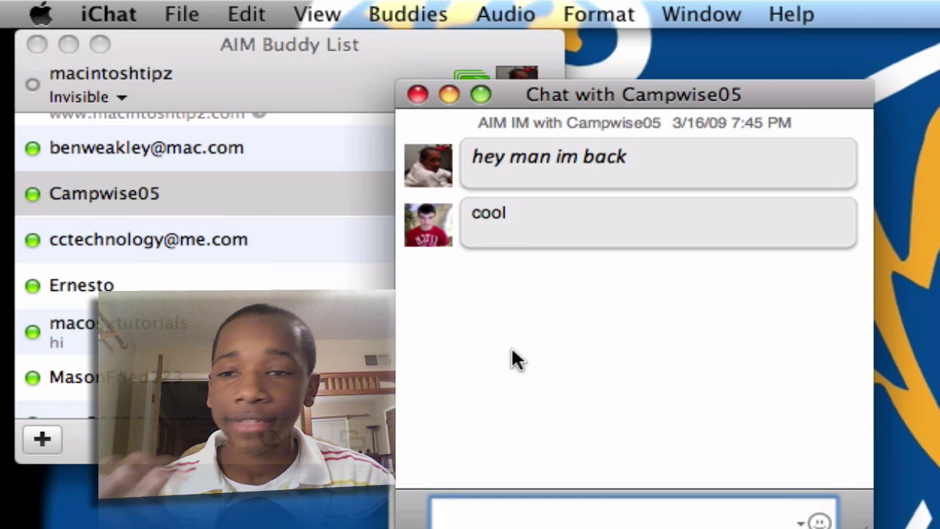